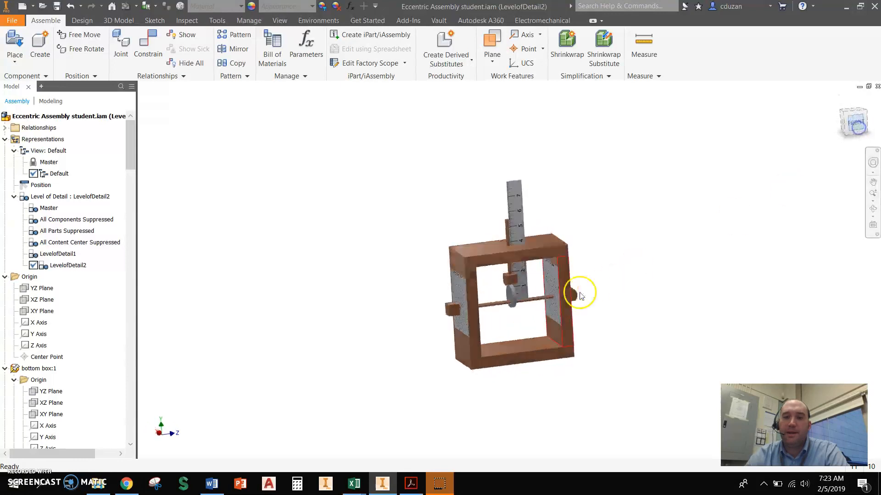
# Step: Show the eccentric cam assembly from the front using the ViewCube's FRONT face
pyautogui.click(836, 121)
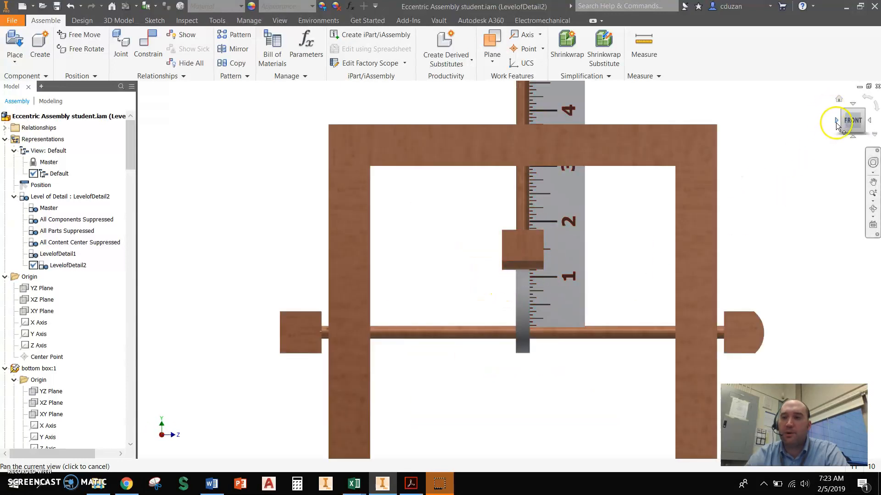
pyautogui.click(836, 121)
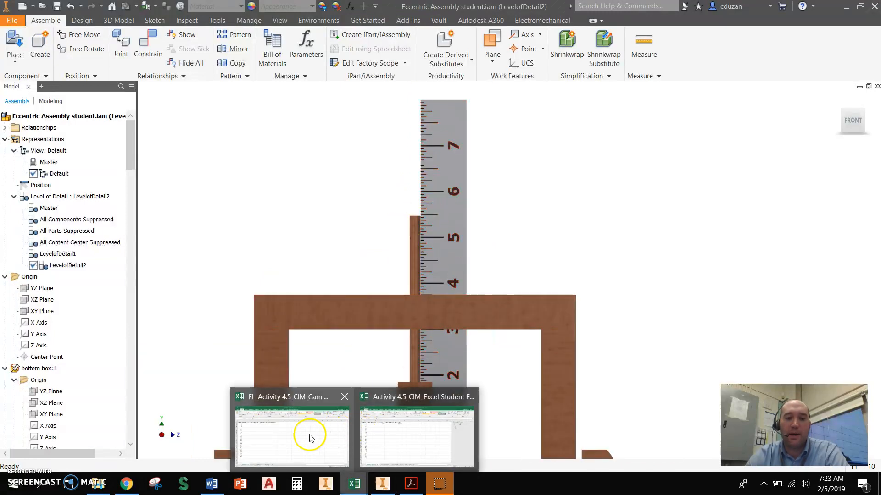
# Step: Bring the cam study workbook forward and switch to the Eccentric Cam Study sheet
pyautogui.click(290, 438)
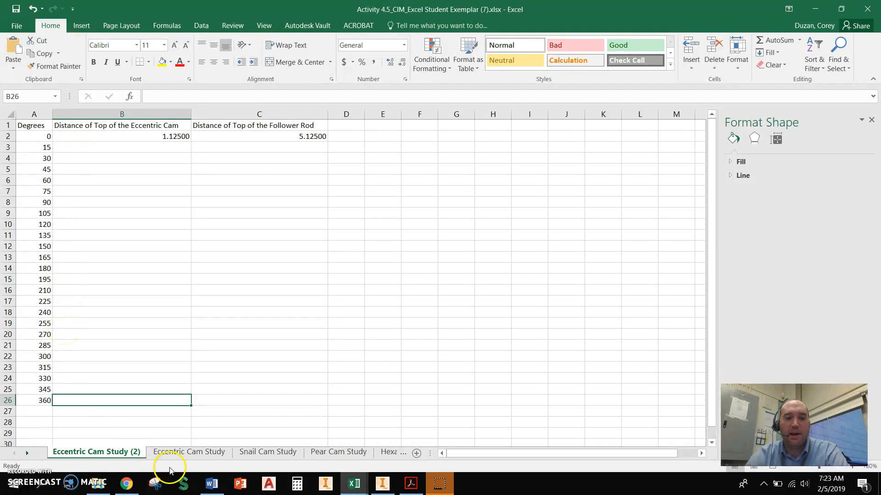
pyautogui.click(190, 451)
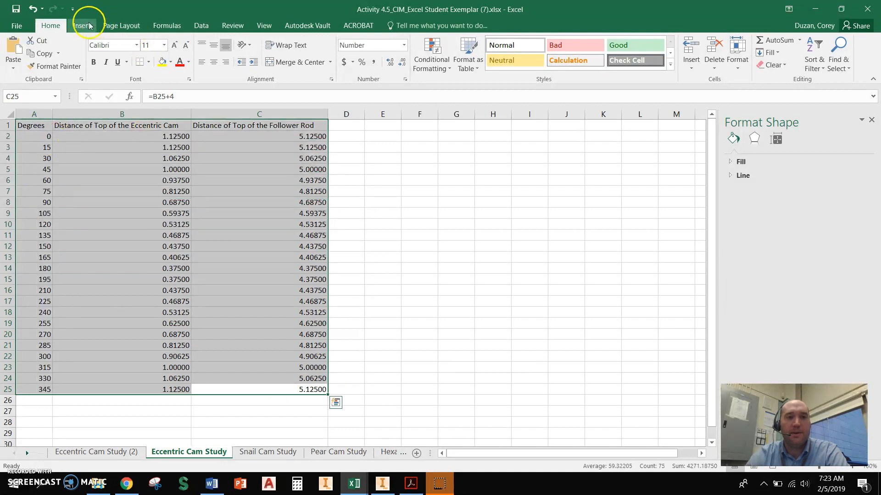
# Step: Insert a Scatter with Smooth Lines and Markers chart of the cam distances versus degrees
pyautogui.click(400, 65)
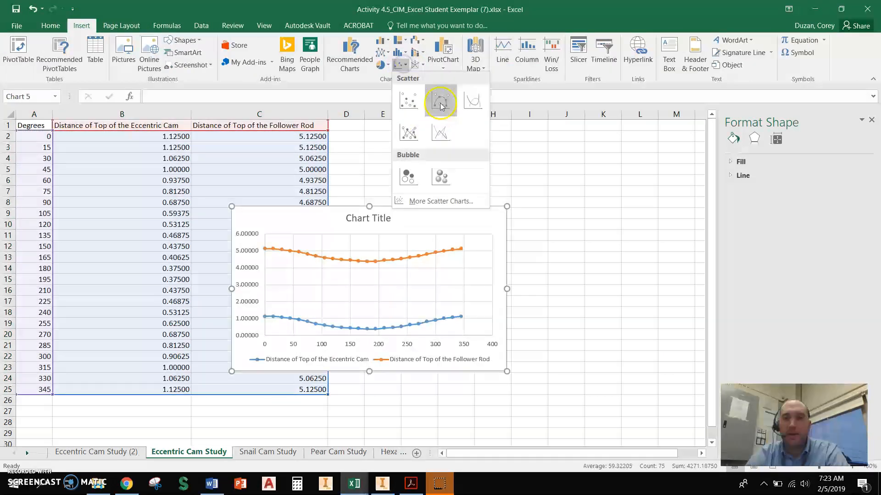
pyautogui.click(440, 101)
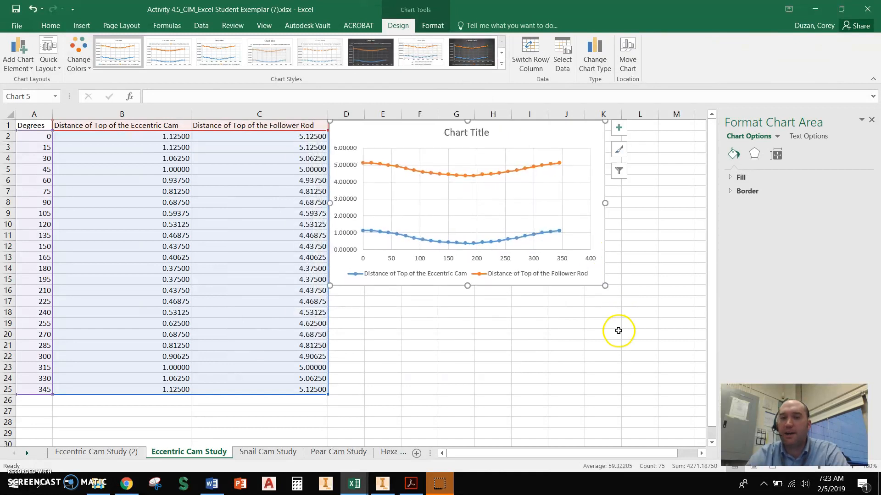
pyautogui.moveTo(504, 213)
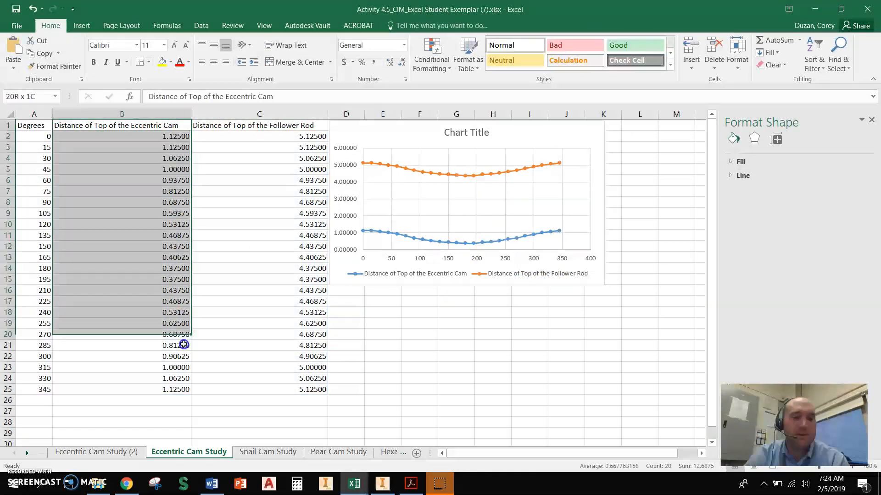
# Step: Insert a radar chart of the eccentric cam distances, then go to the Hexagon Cam Study sheet
pyautogui.click(81, 26)
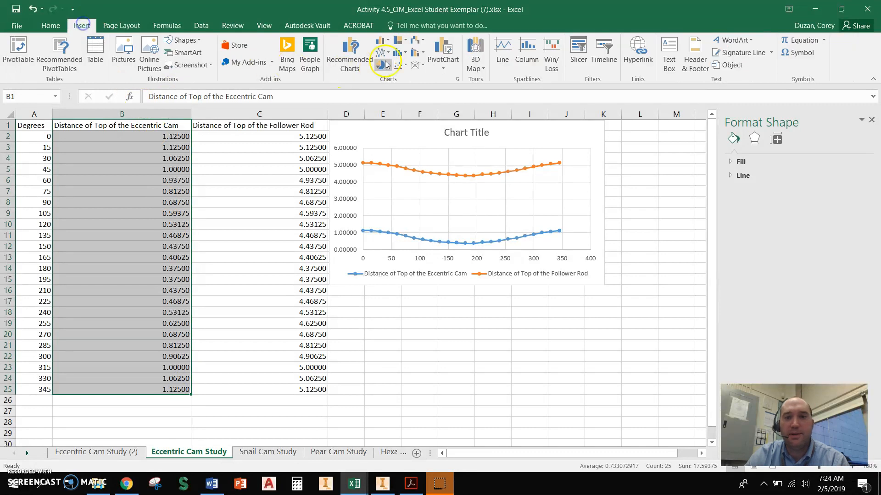
pyautogui.click(385, 53)
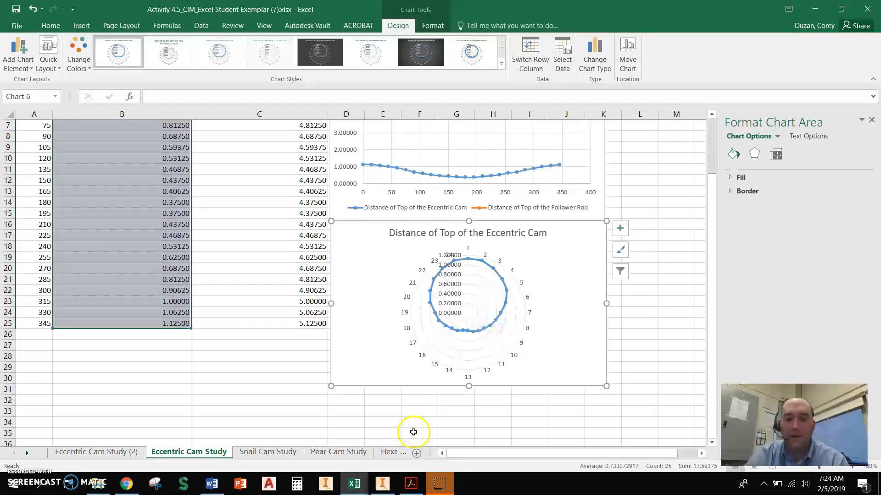
pyautogui.click(324, 451)
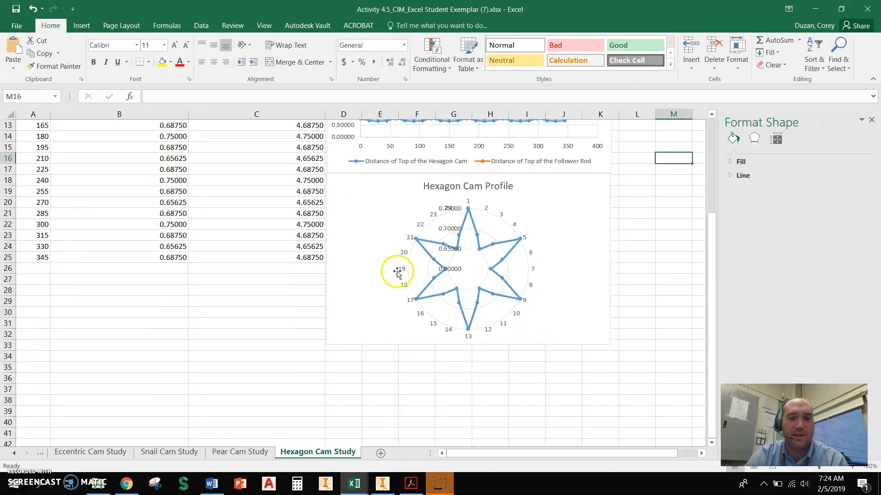
# Step: Open Format Chart Area on the Hexagon Cam Profile chart and select Radar (Value) Axis
pyautogui.rightClick(398, 271)
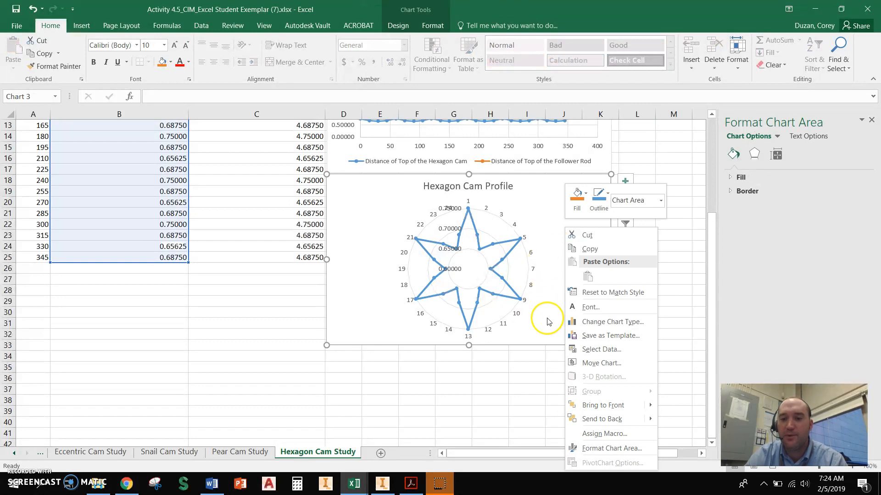
pyautogui.click(600, 448)
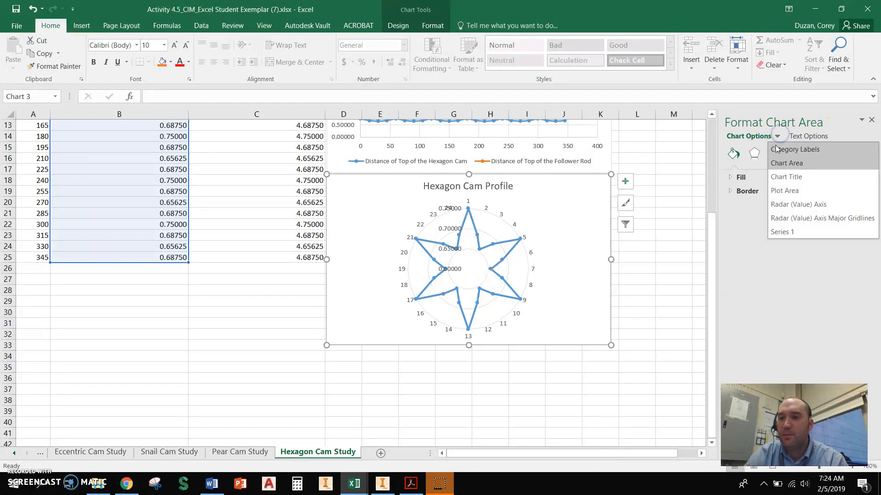
pyautogui.click(797, 203)
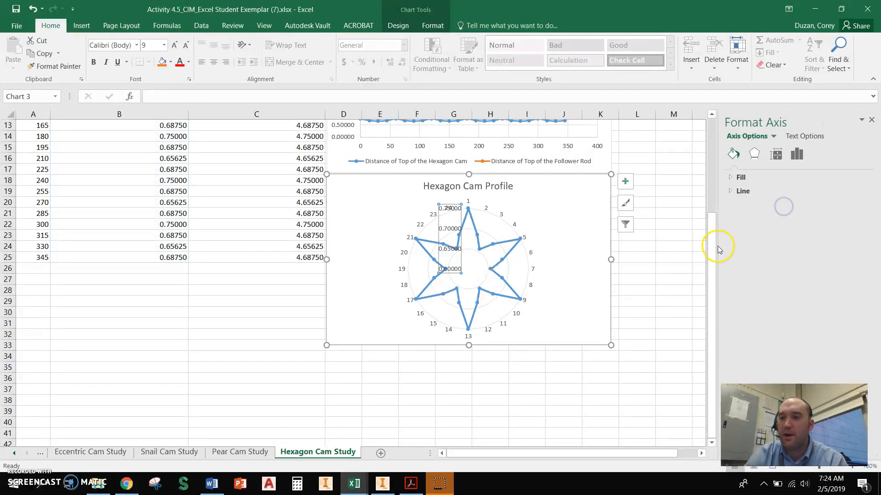
# Step: Turn on Logarithmic scale for the Hexagon Cam Profile value axis, entering 5 in the axis options
pyautogui.click(796, 154)
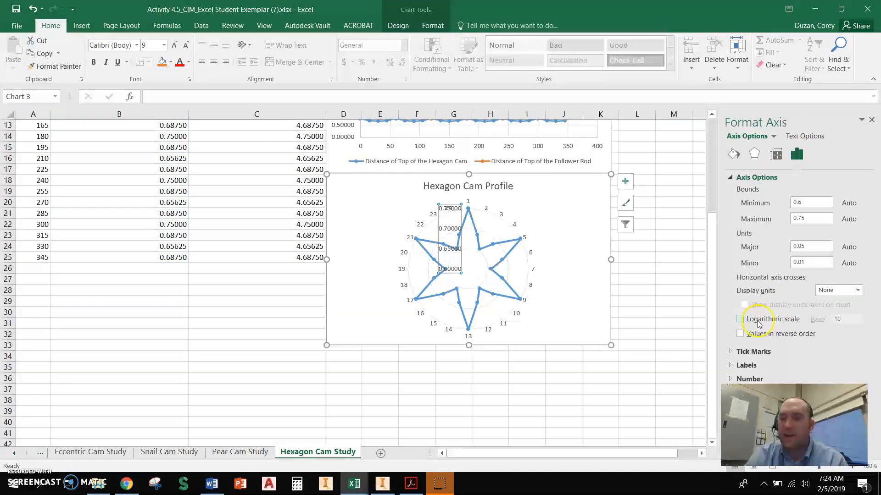
pyautogui.click(740, 319)
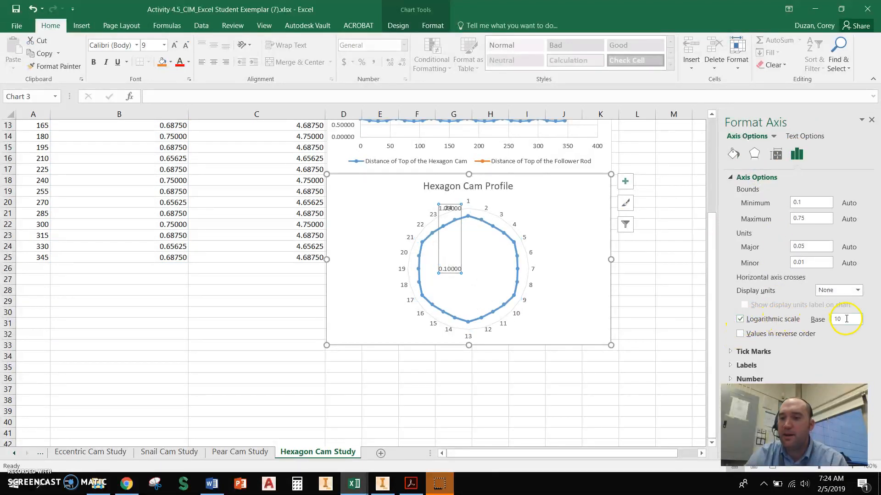
pyautogui.write('5')
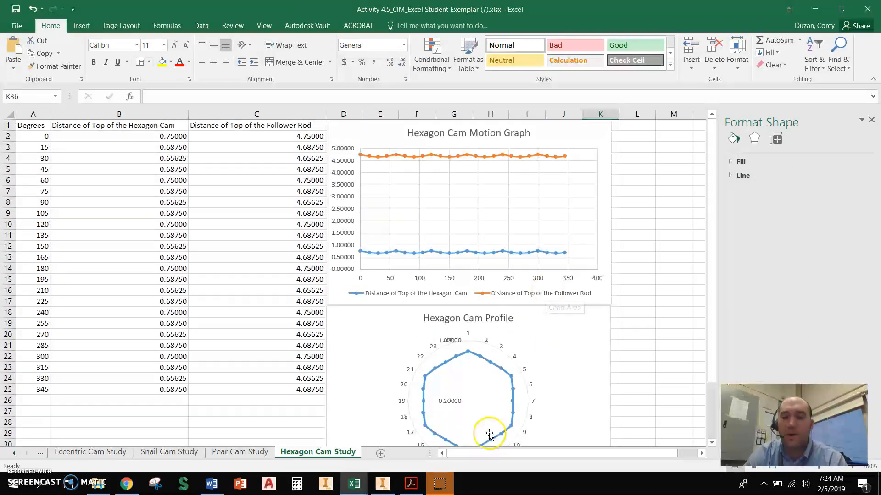
pyautogui.click(441, 483)
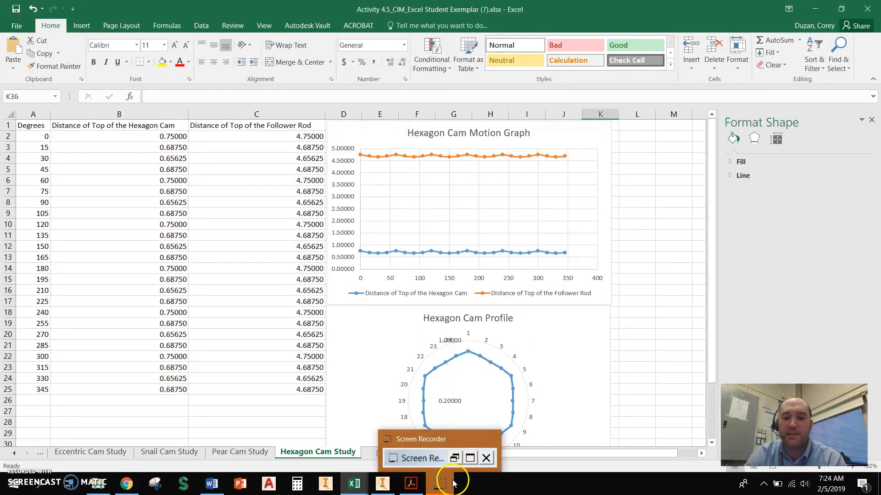